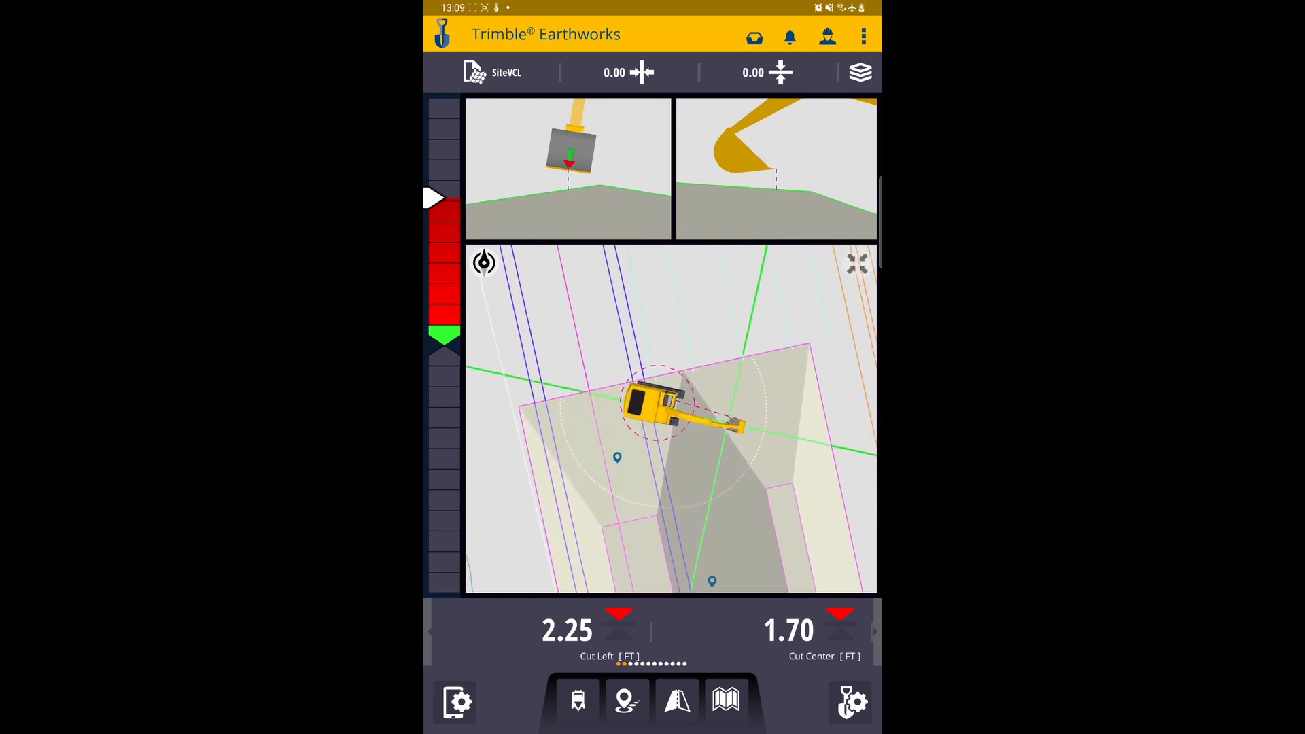
- Switch on Dark Background from the System Settings panel
{"action": "left_click", "coordinate": [850, 720]}
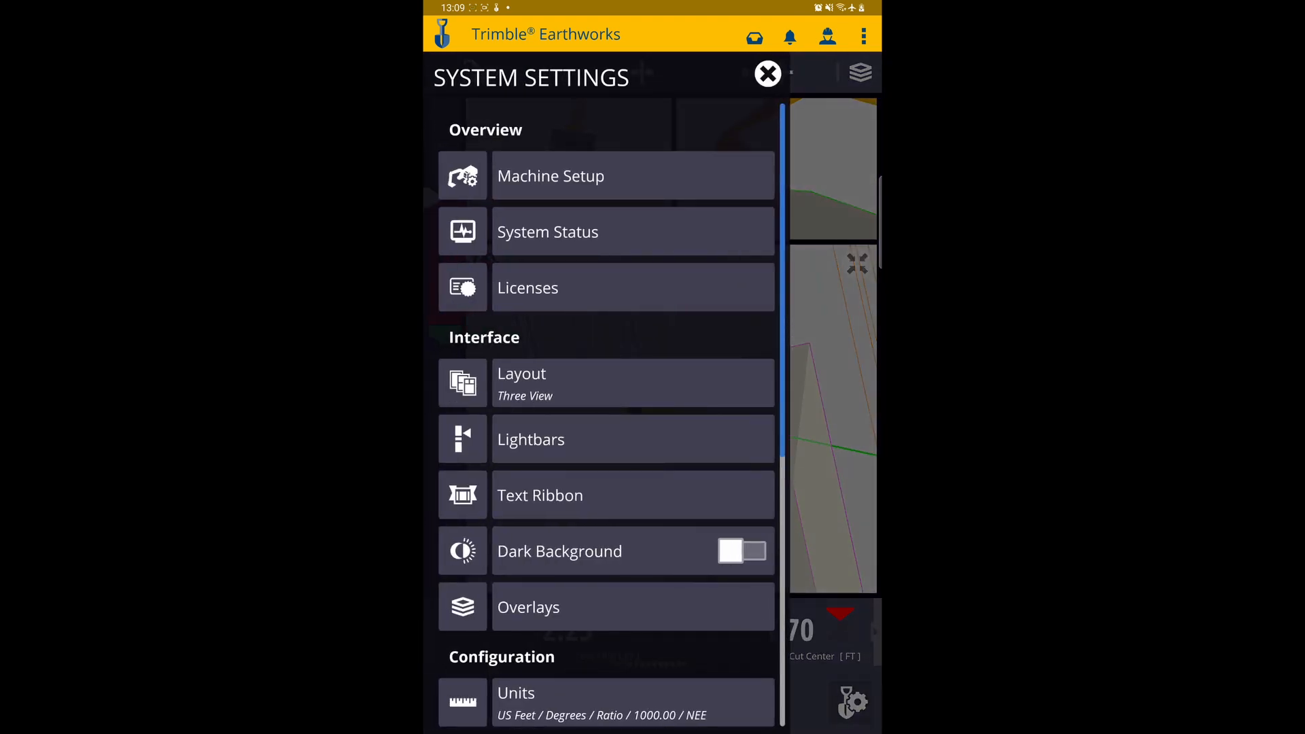
{"action": "left_click", "coordinate": [741, 551]}
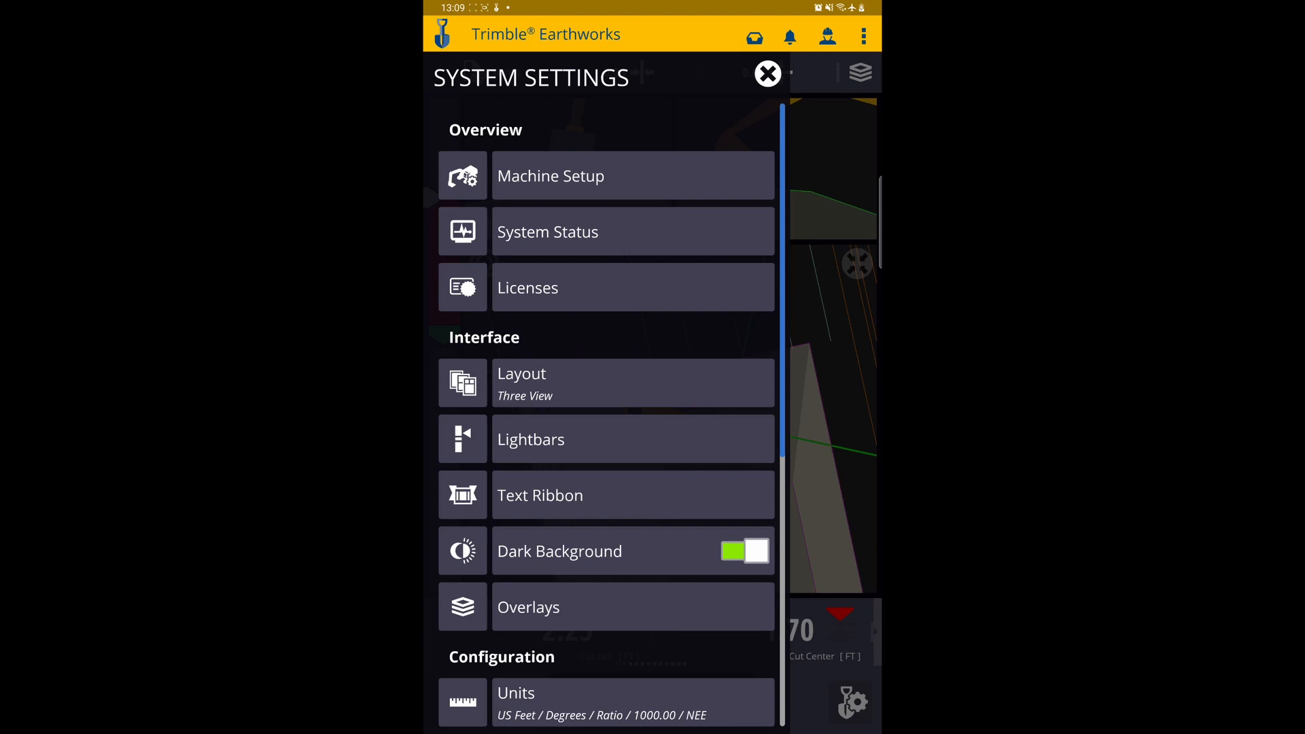
- Close the System Settings panel to return to the light machine view
{"action": "left_click", "coordinate": [768, 72]}
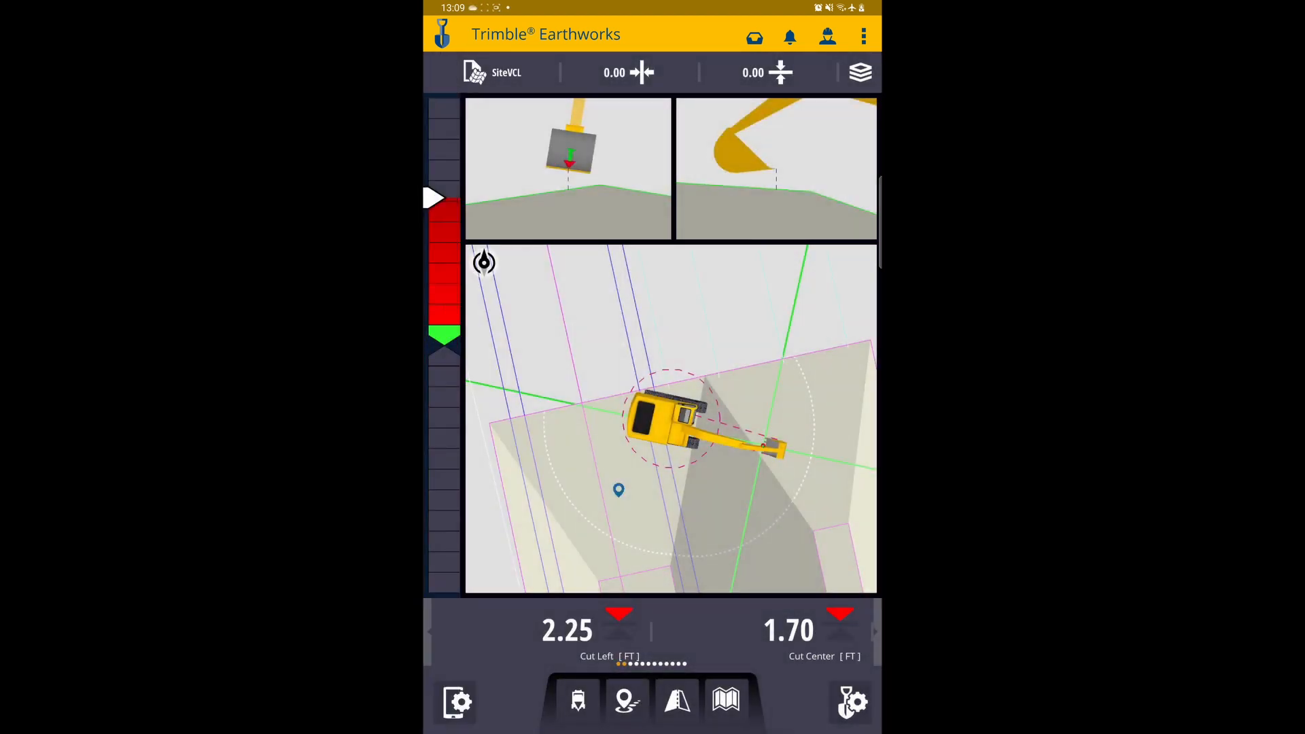
- Reopen System Settings and turn the Dark Background toggle green
{"action": "left_click", "coordinate": [852, 706]}
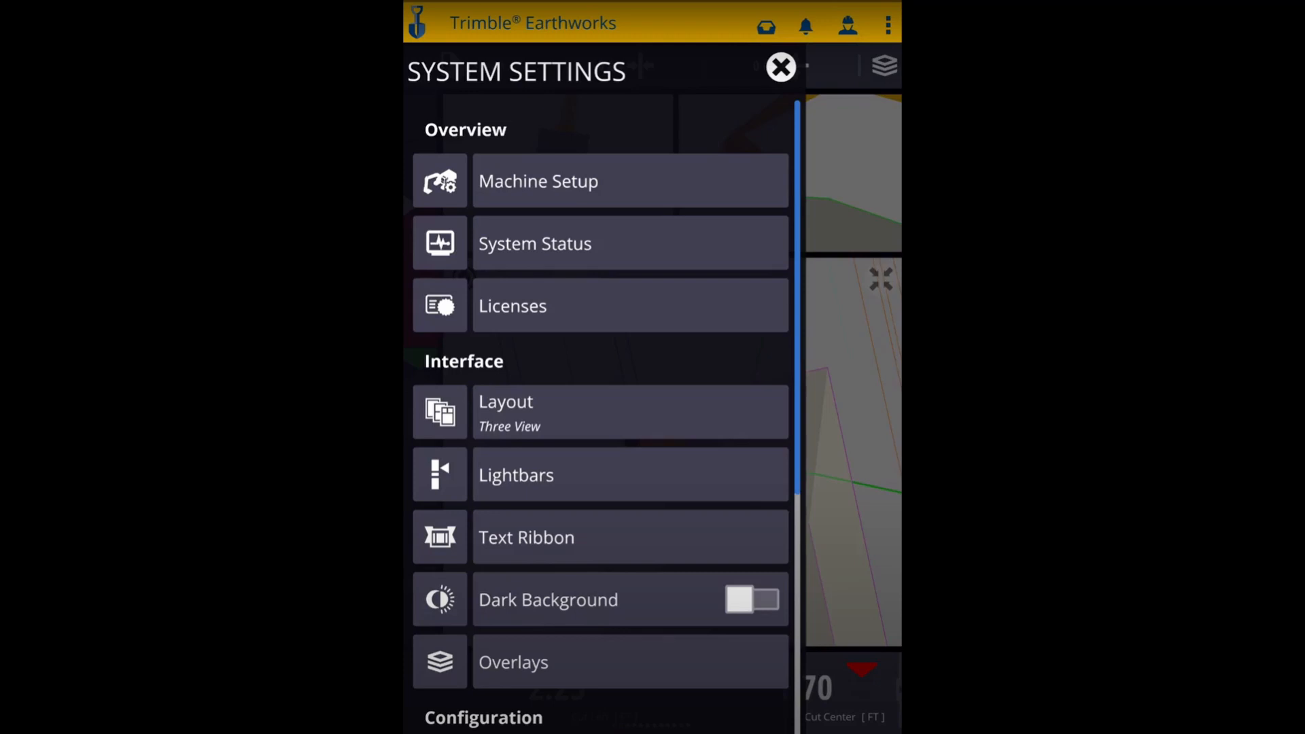
{"action": "left_click", "coordinate": [751, 600]}
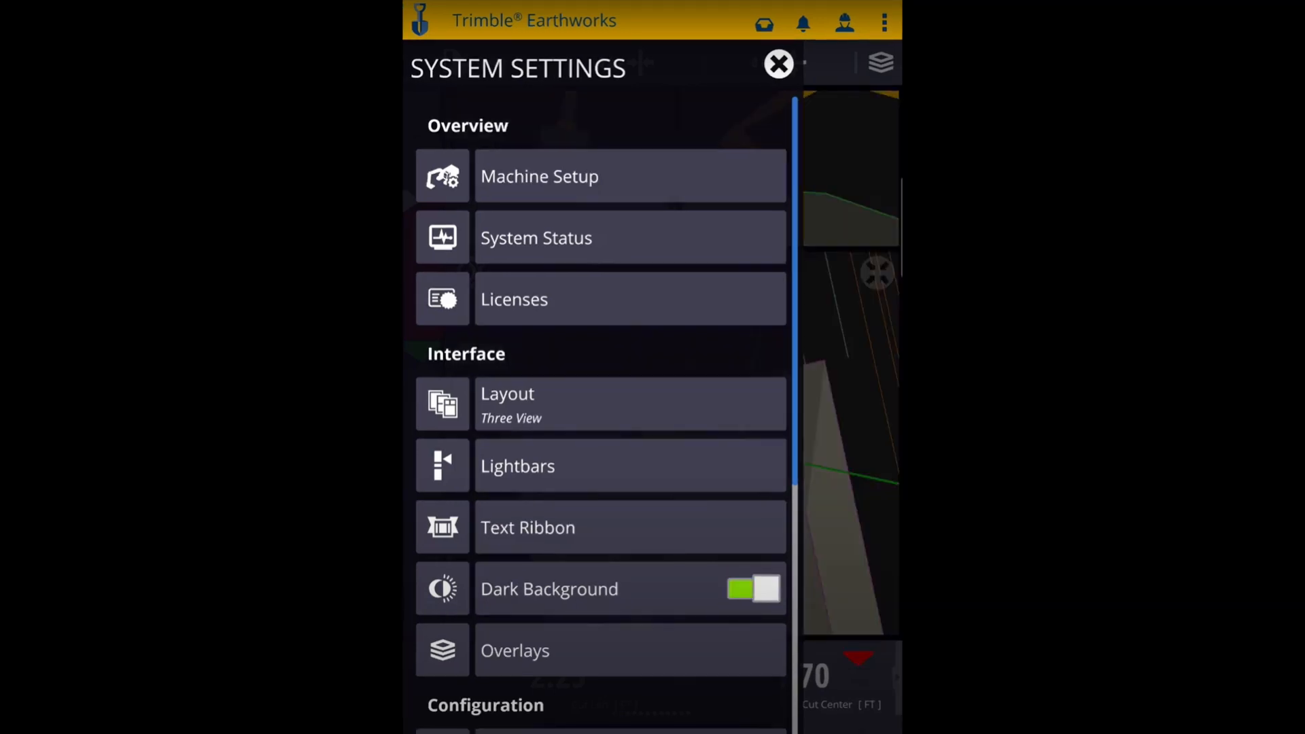